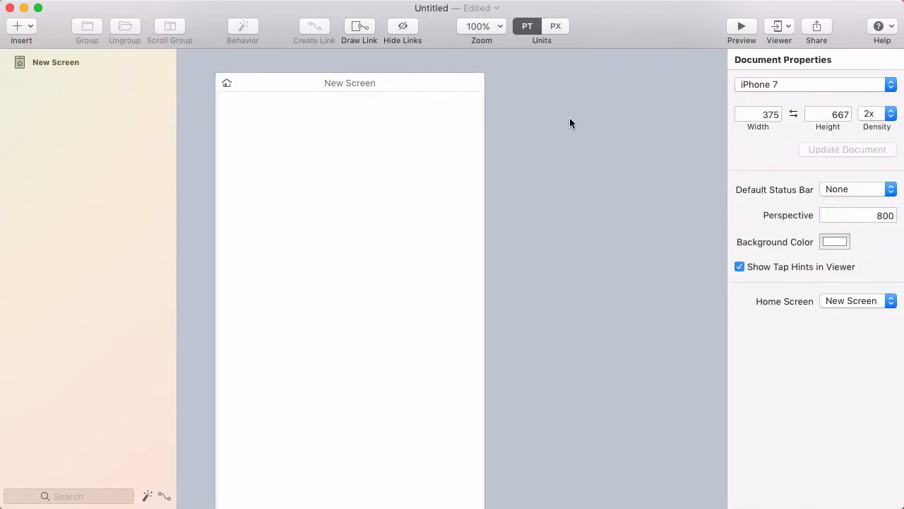
# Add New Screen 1 and set the document background to a pale greyish green.
pyautogui.click(16, 26)
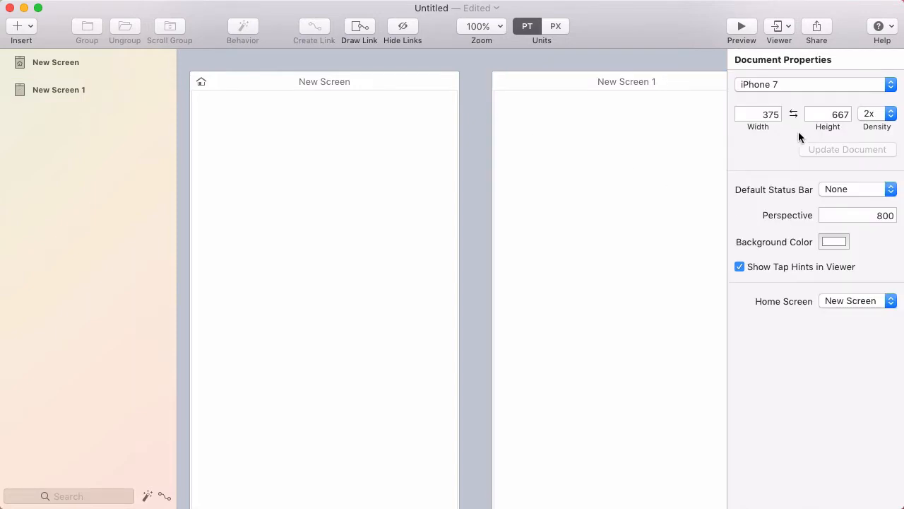
pyautogui.moveTo(810, 252)
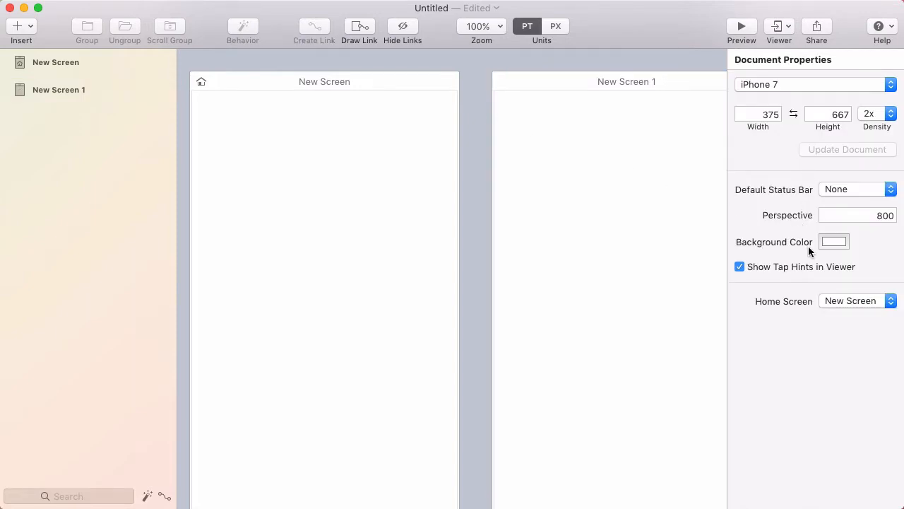
pyautogui.click(834, 242)
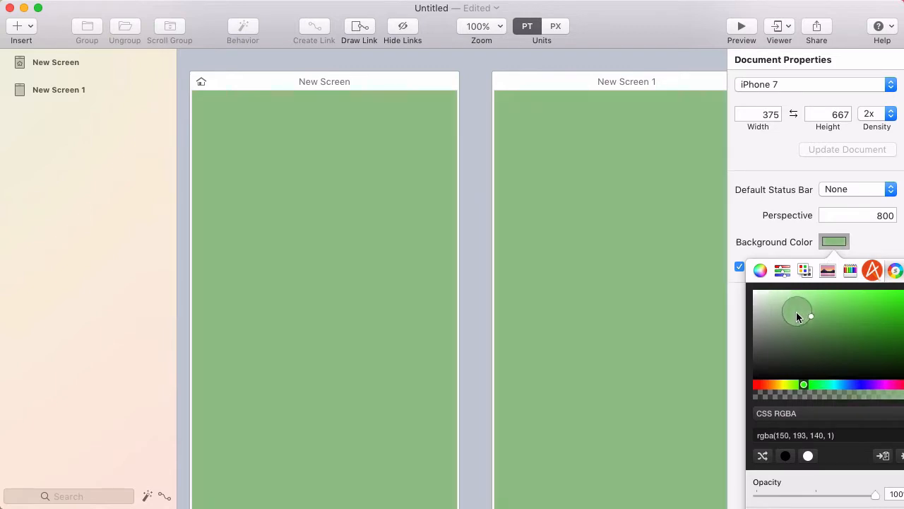
pyautogui.moveTo(796, 315); pyautogui.dragTo(791, 316)
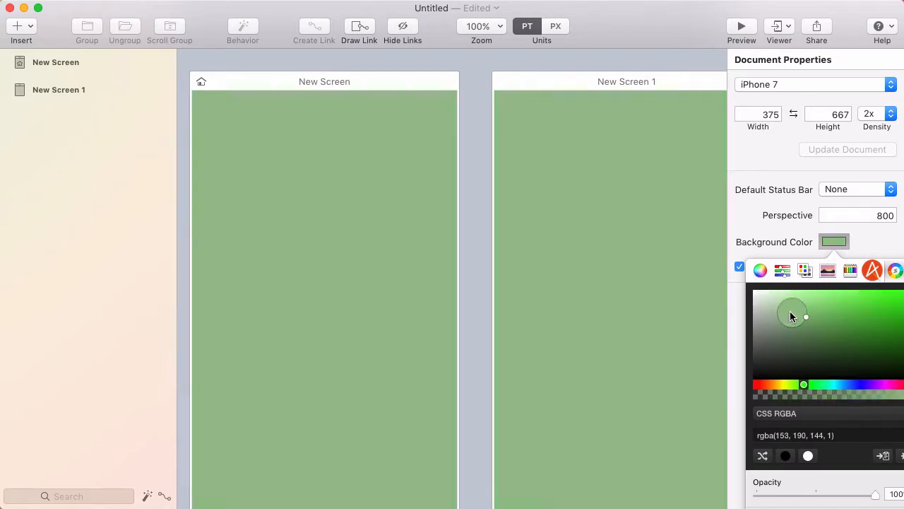
pyautogui.moveTo(791, 316); pyautogui.dragTo(767, 323)
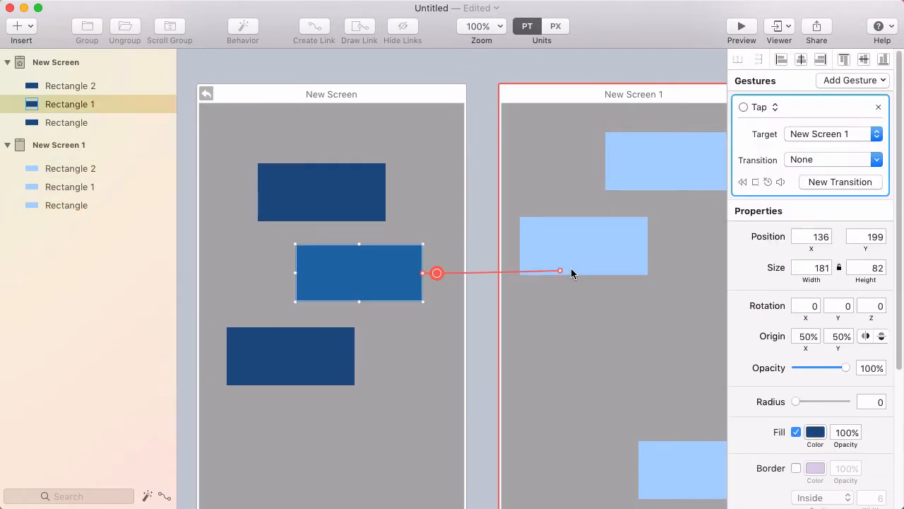
# Design and save a transition where New Screen 1 slides in from the upper right.
pyautogui.click(840, 182)
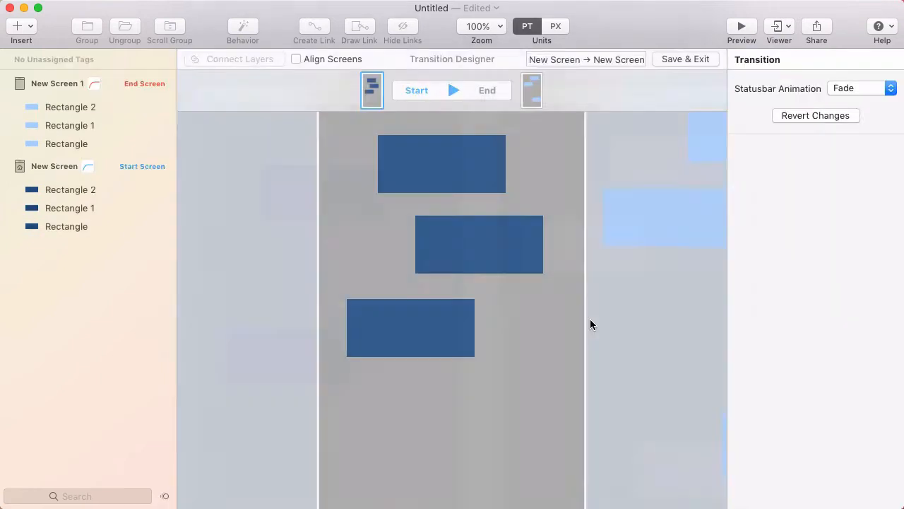
pyautogui.click(478, 268)
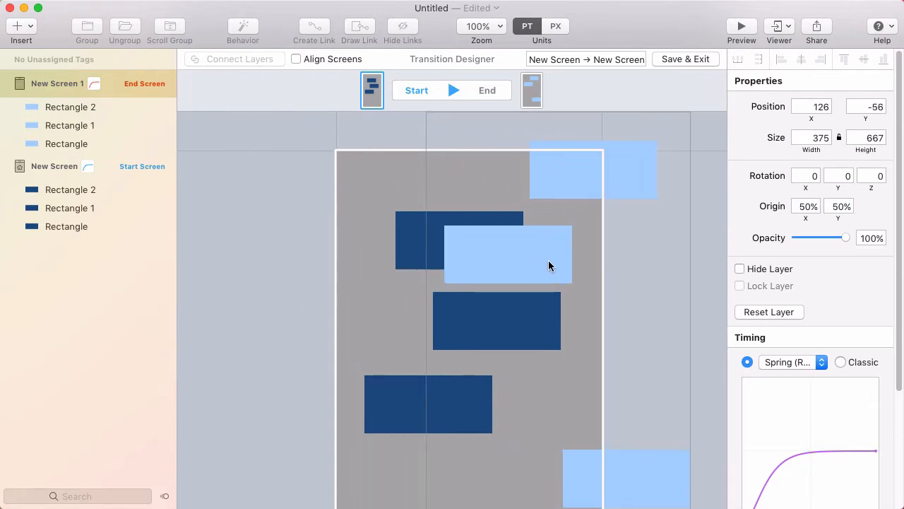
pyautogui.moveTo(551, 266); pyautogui.dragTo(565, 270)
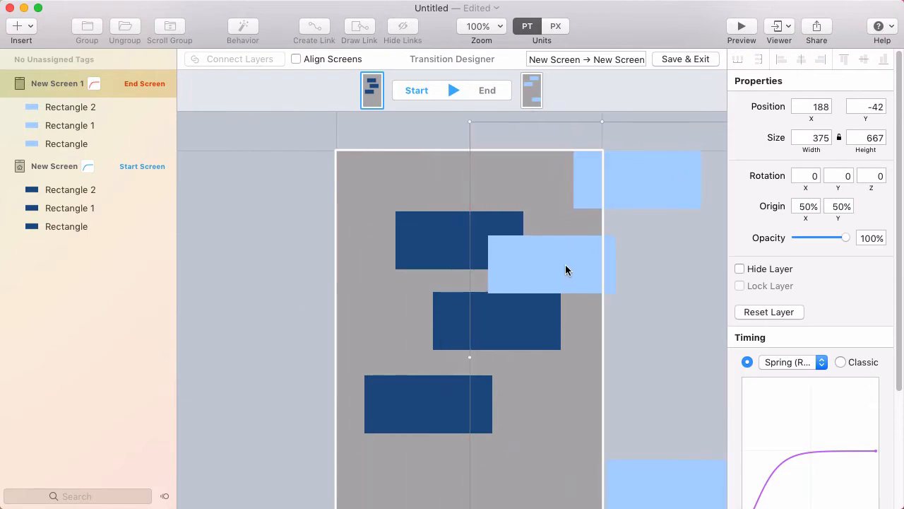
pyautogui.moveTo(544, 265); pyautogui.dragTo(558, 265)
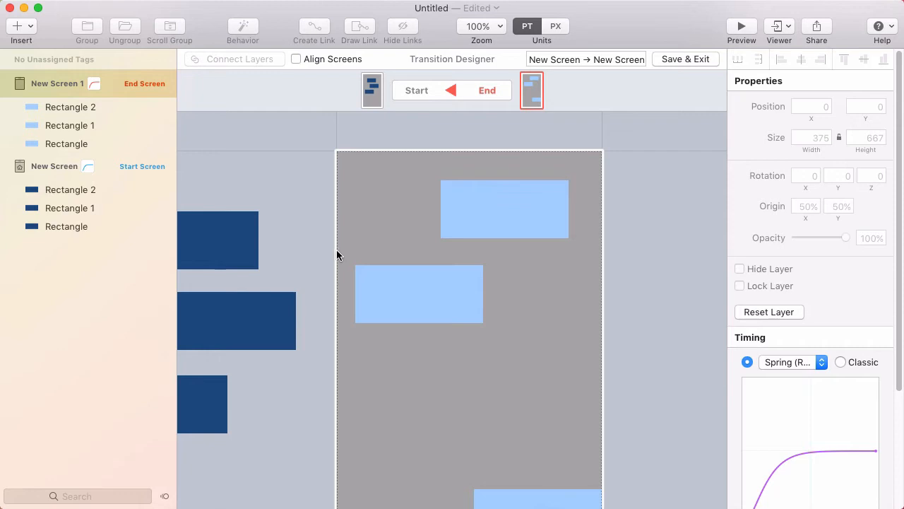
pyautogui.click(55, 166)
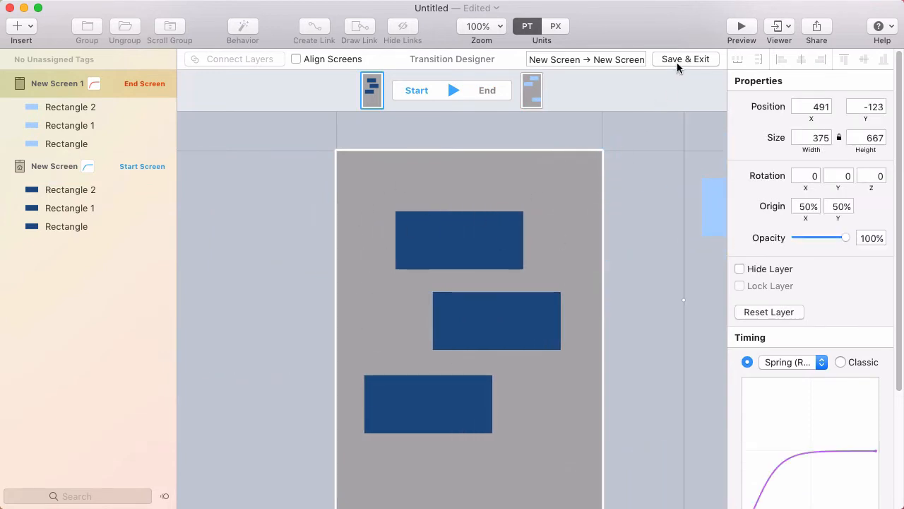
pyautogui.click(684, 59)
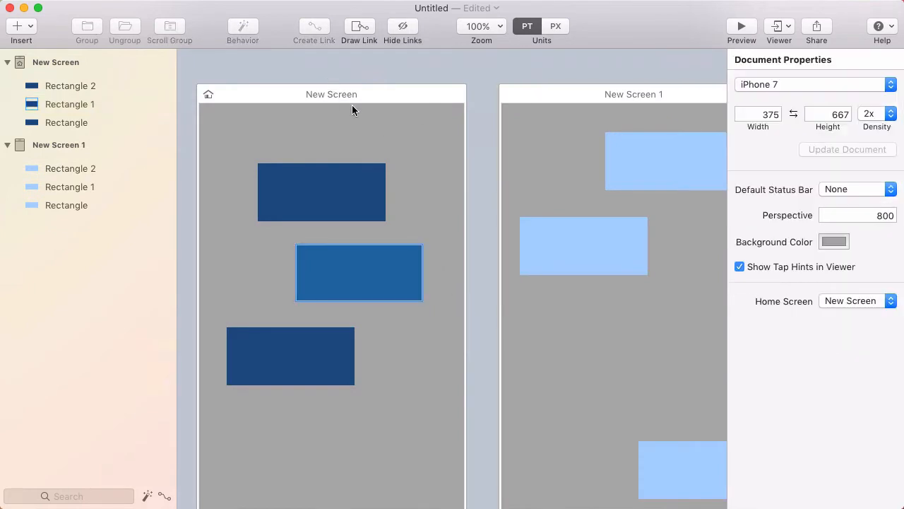
# Insert full-screen Rectangle 3 backgrounds: blue on New Screen, lime green on New Screen 1.
pyautogui.click(500, 26)
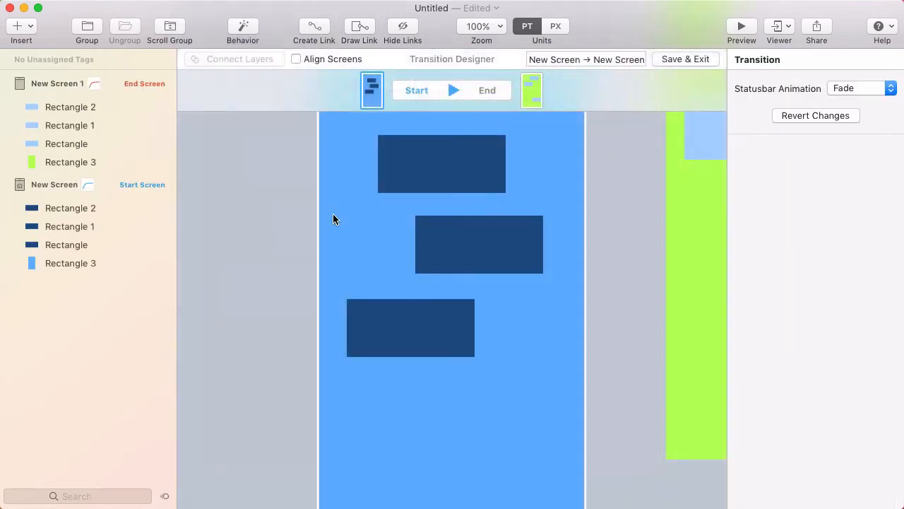
pyautogui.click(486, 90)
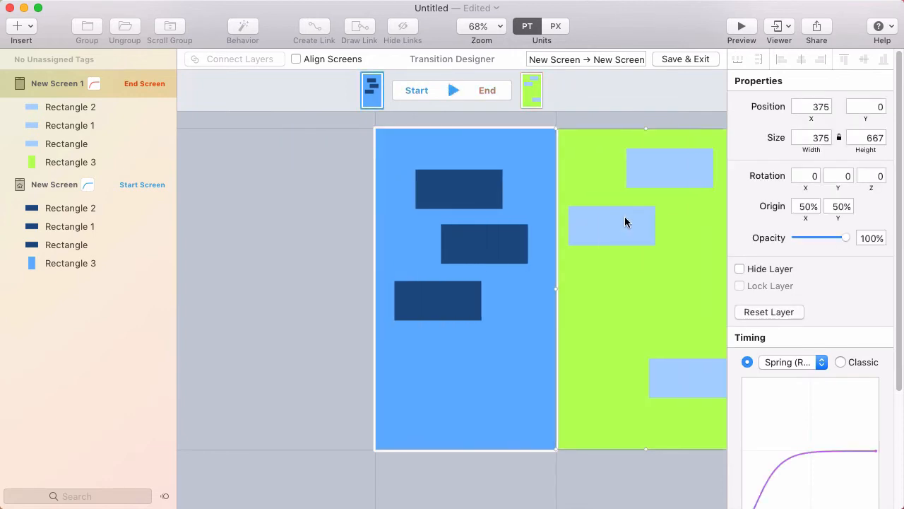
pyautogui.moveTo(618, 324)
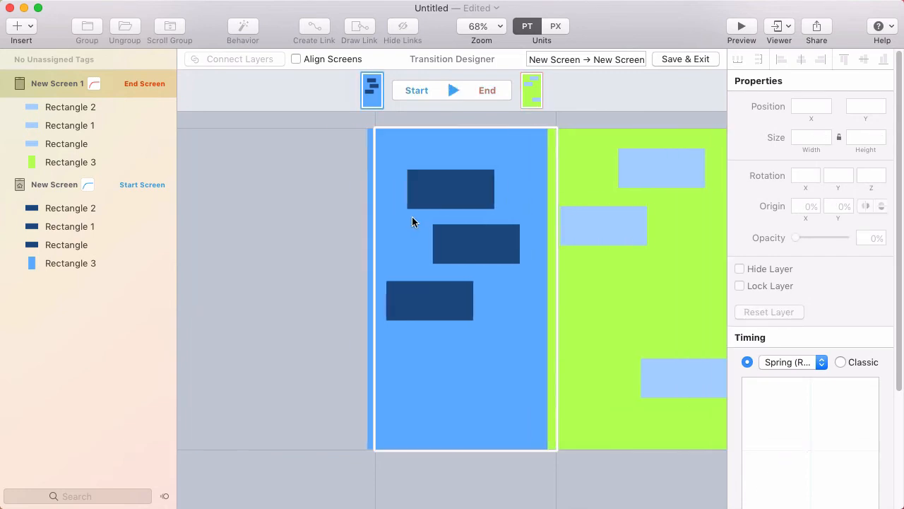
pyautogui.click(70, 162)
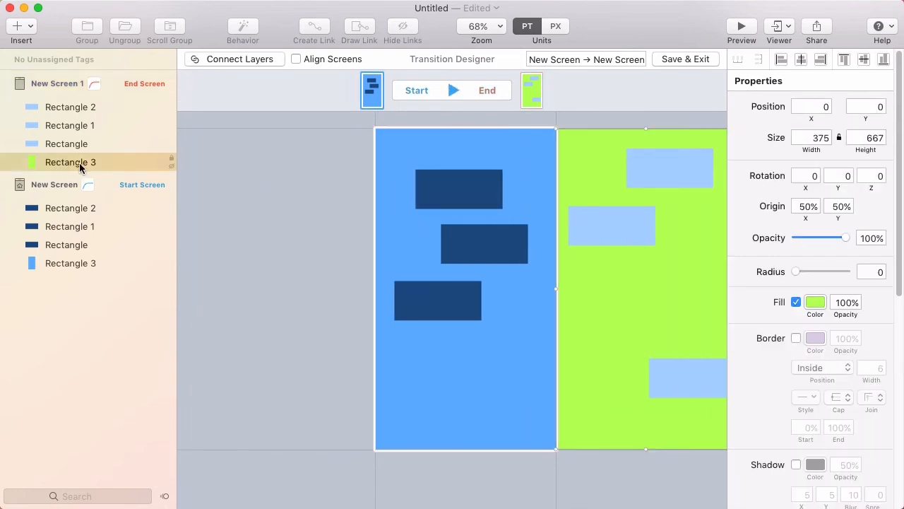
pyautogui.click(70, 263)
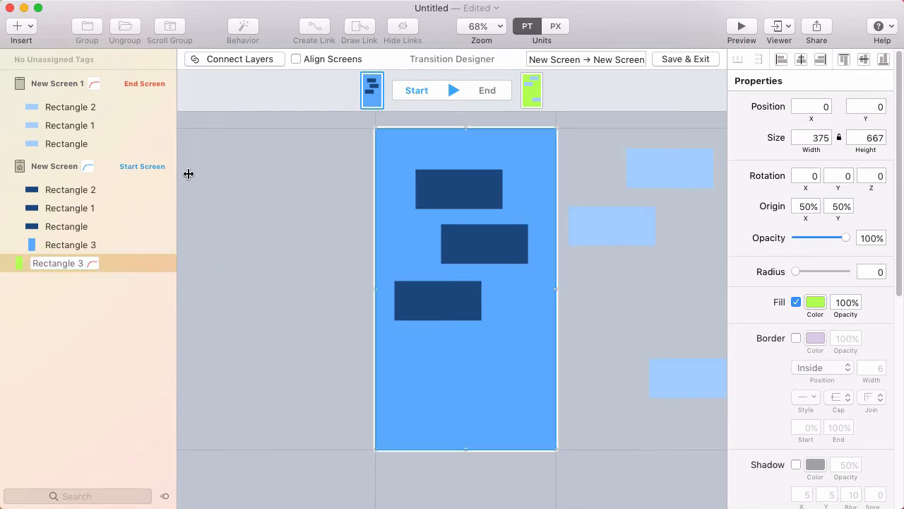
# Connect the lime green Rectangle 3 to the blue Rectangle 3, previewing Start and End.
pyautogui.click(532, 90)
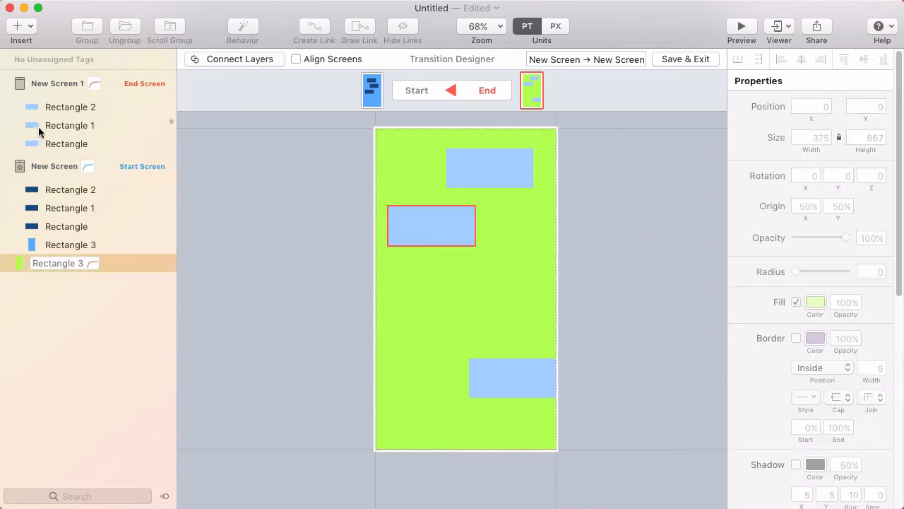
pyautogui.click(70, 244)
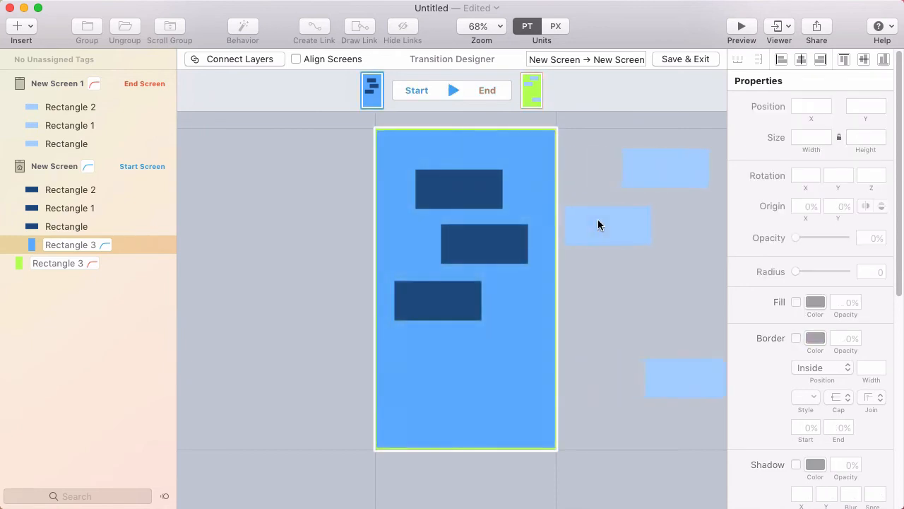
pyautogui.click(532, 90)
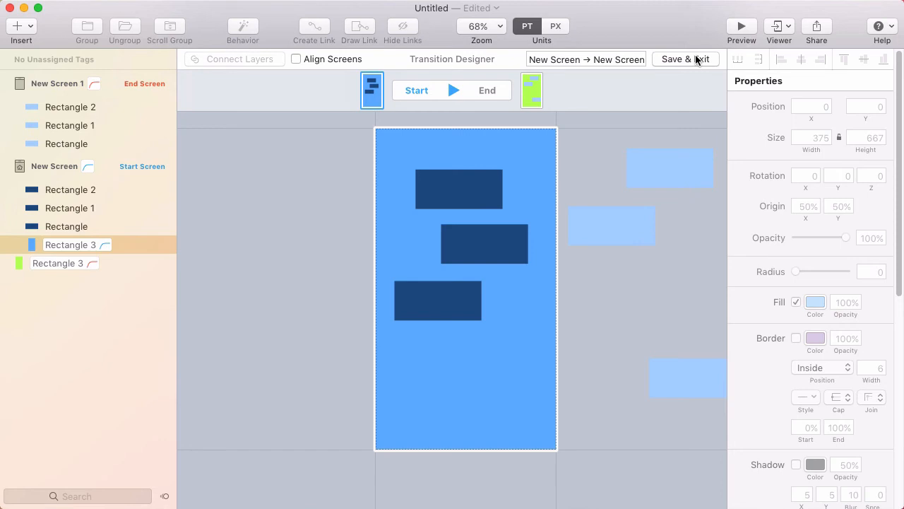
pyautogui.moveTo(703, 68)
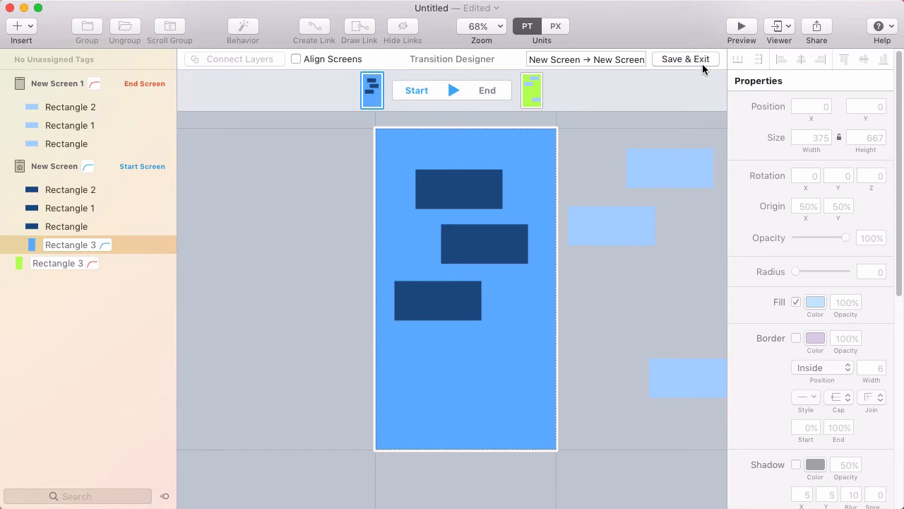
pyautogui.click(684, 58)
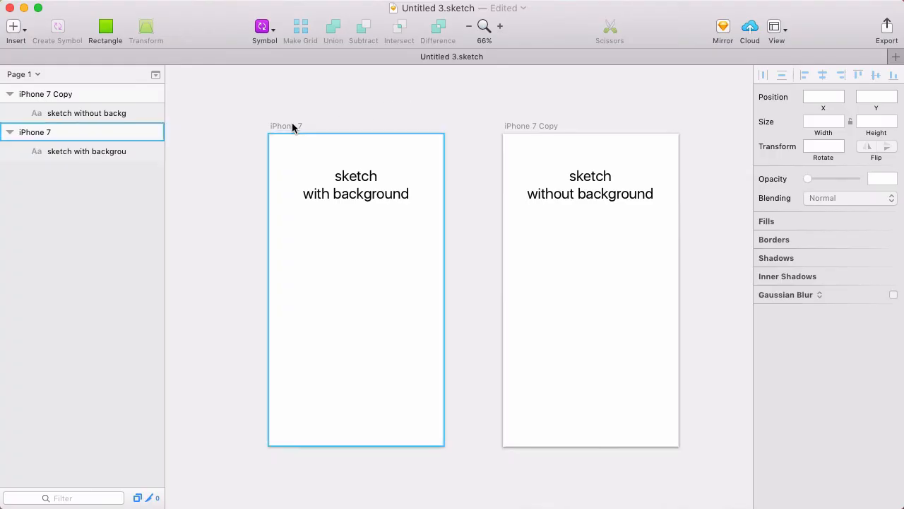
pyautogui.click(286, 126)
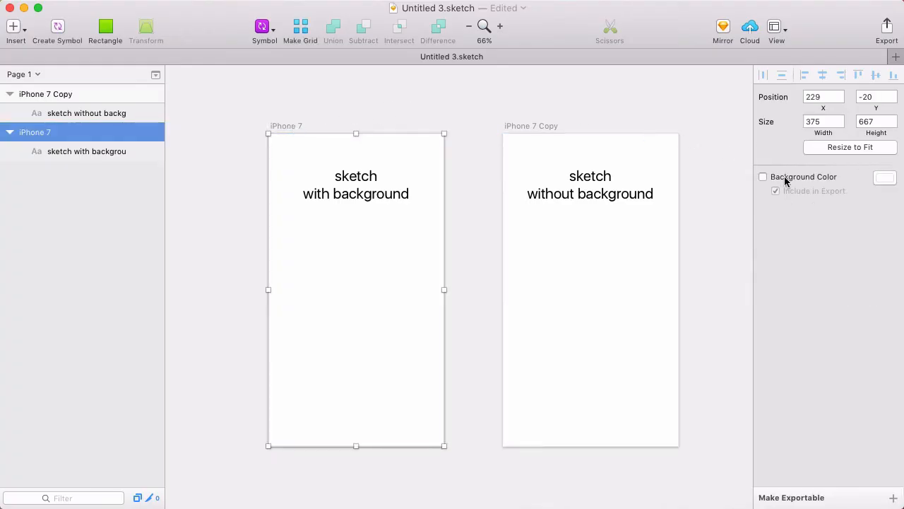
pyautogui.click(763, 176)
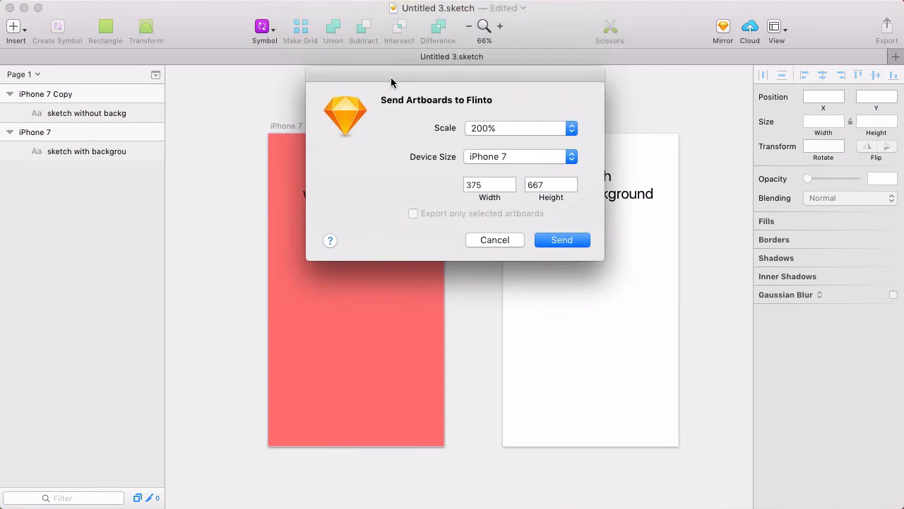
pyautogui.click(561, 240)
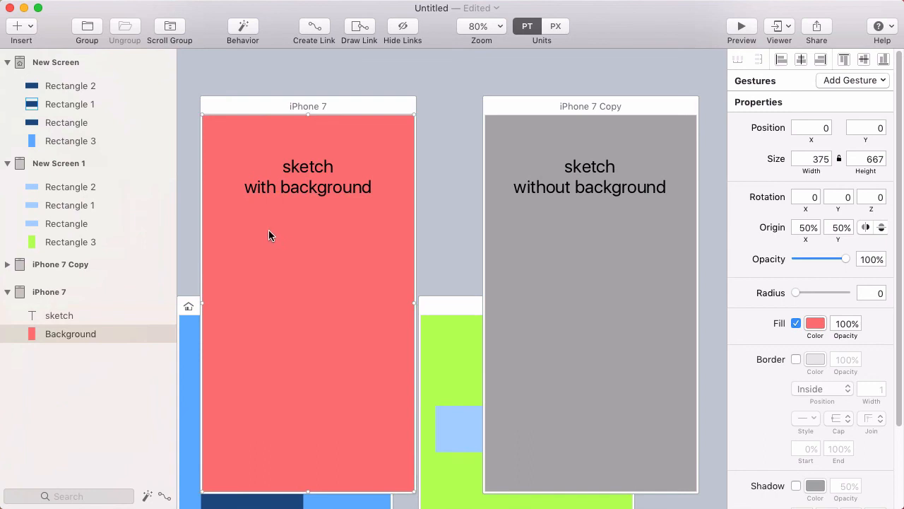
pyautogui.moveTo(272, 236); pyautogui.dragTo(296, 207)
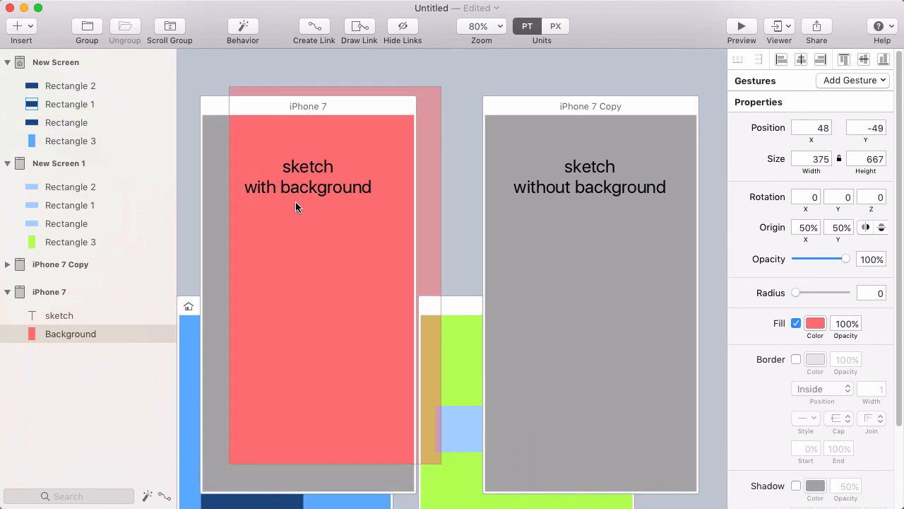
pyautogui.moveTo(296, 207); pyautogui.dragTo(329, 218)
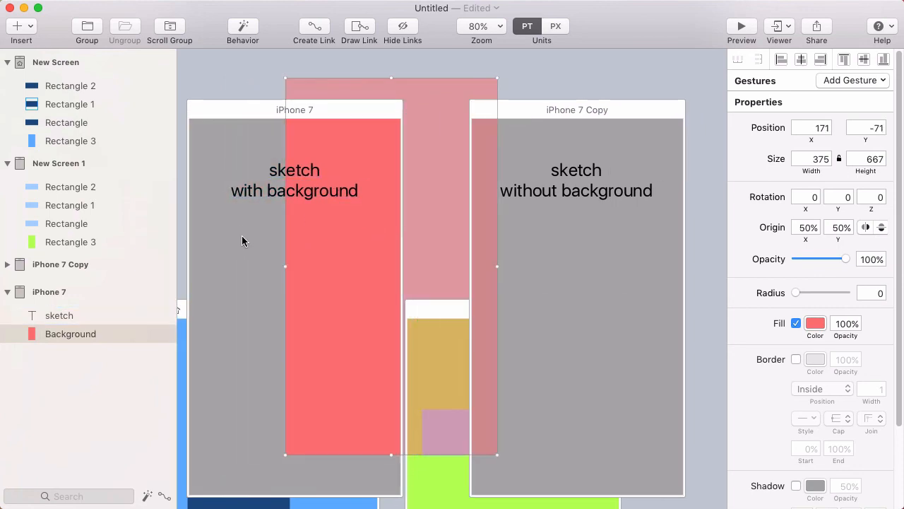
pyautogui.click(576, 109)
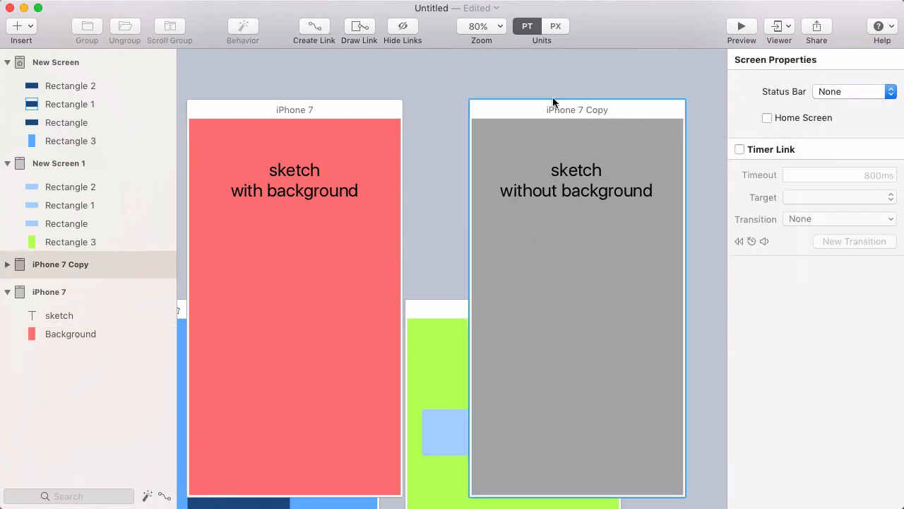
pyautogui.moveTo(556, 115)
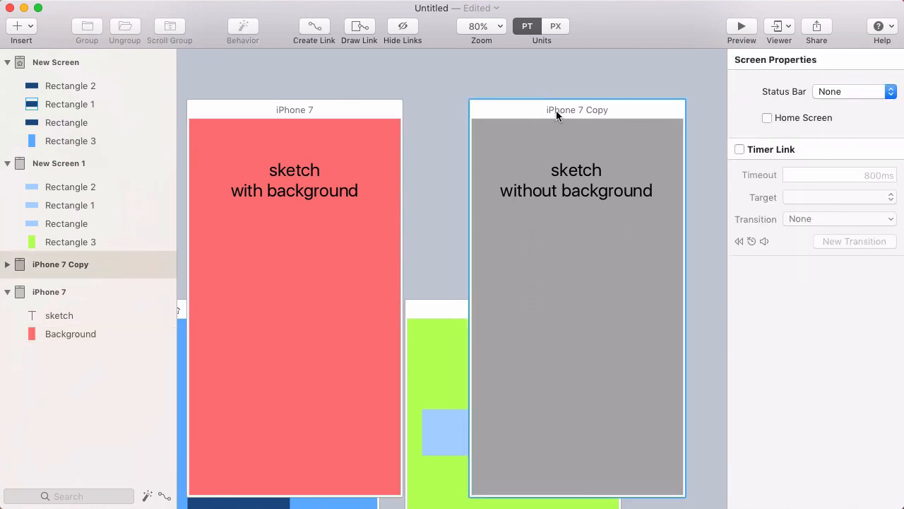